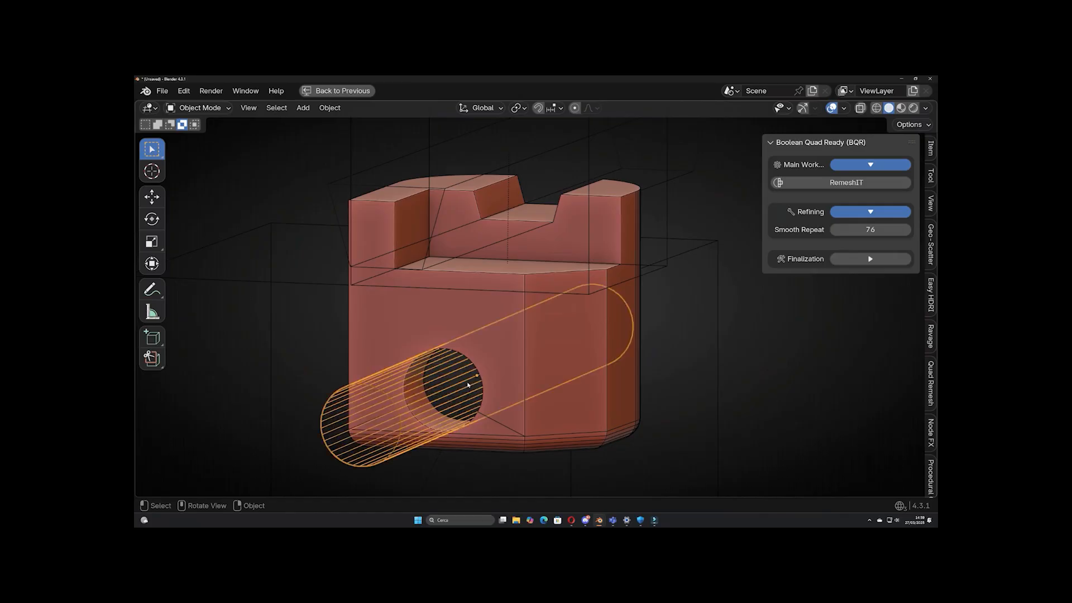
Add armature time keyframes with Time 0.089 at frame 47 between 1.000 keys
drag(467, 385, 700, 338)
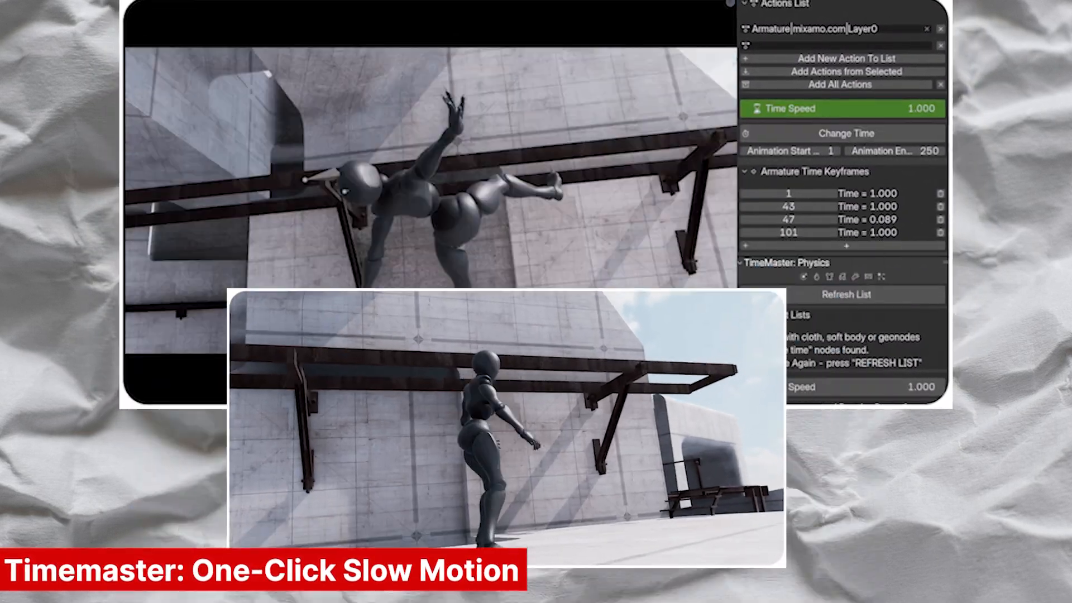
click(842, 110)
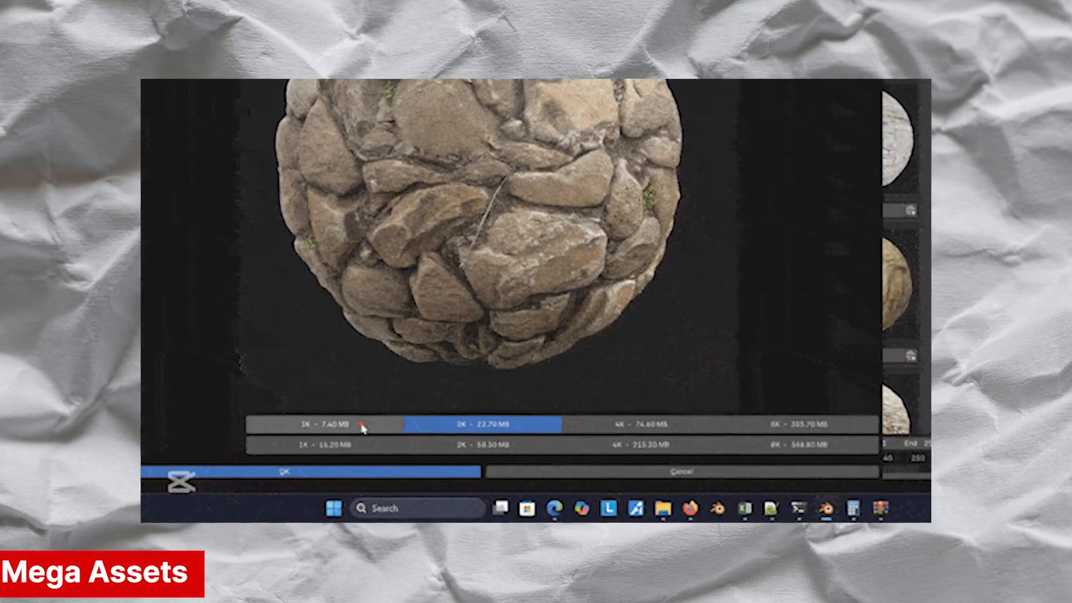
Download the stone material at 1K resolution and set up adaptive displacement on the sphere
click(285, 470)
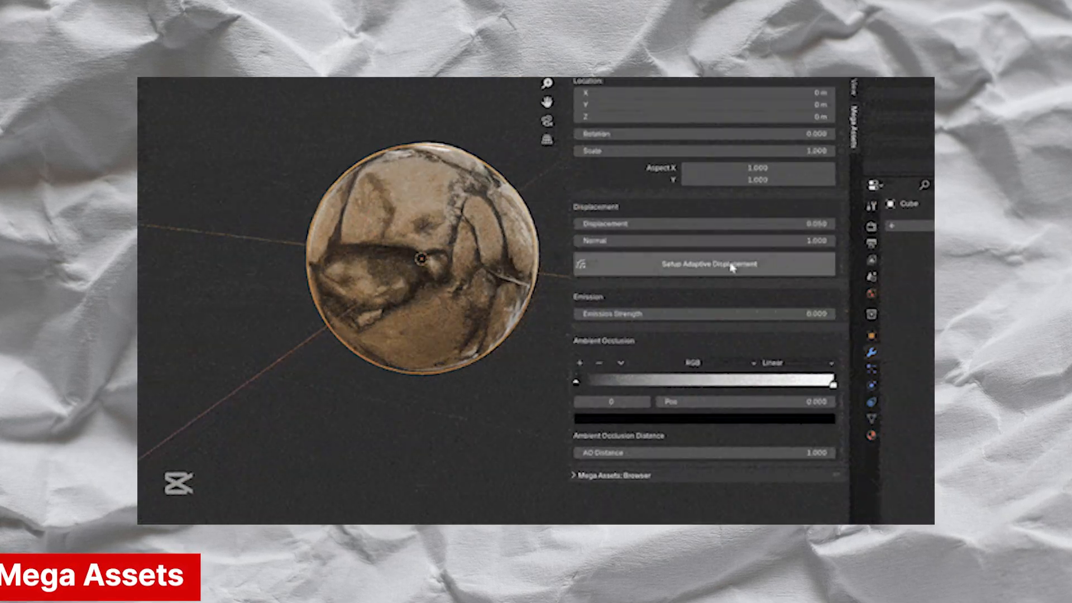
click(704, 264)
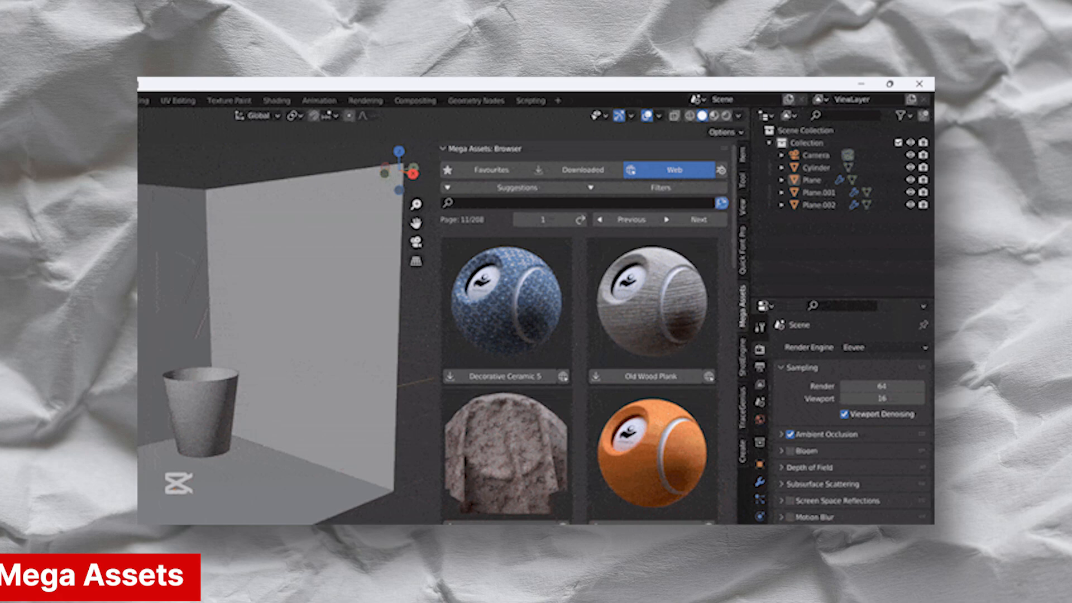
scroll(down, 3)
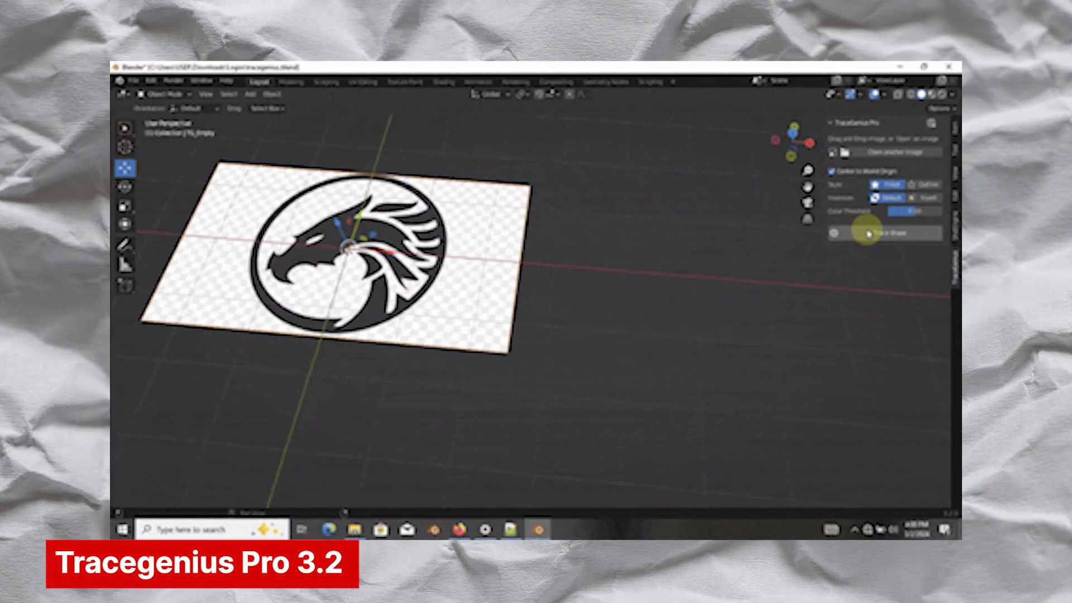
Trace the loaded dragon logo image into a solid grey emblem with Trace Shape
click(867, 232)
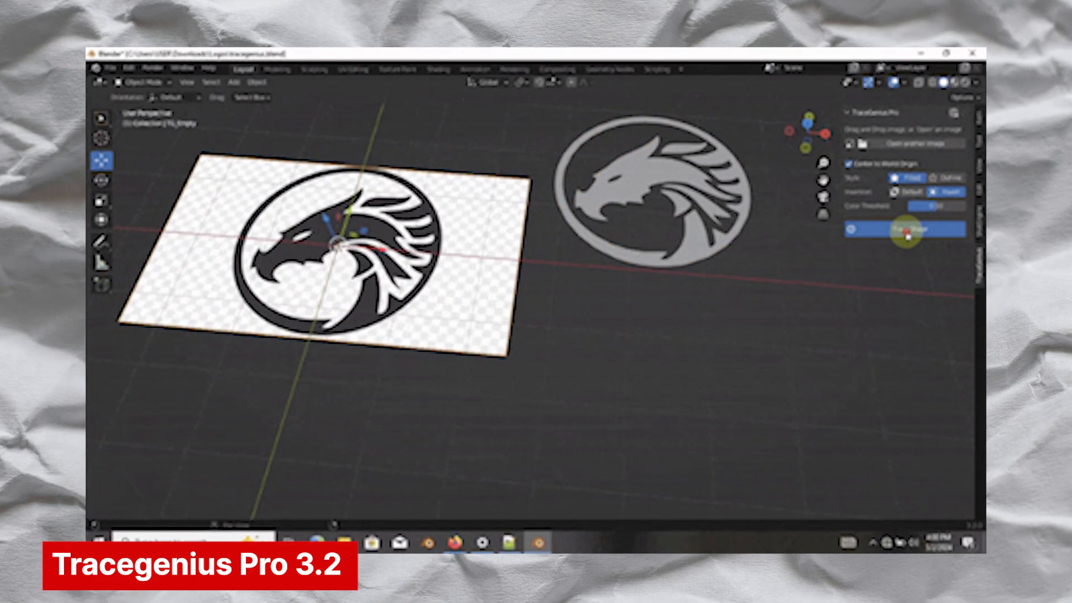
click(904, 229)
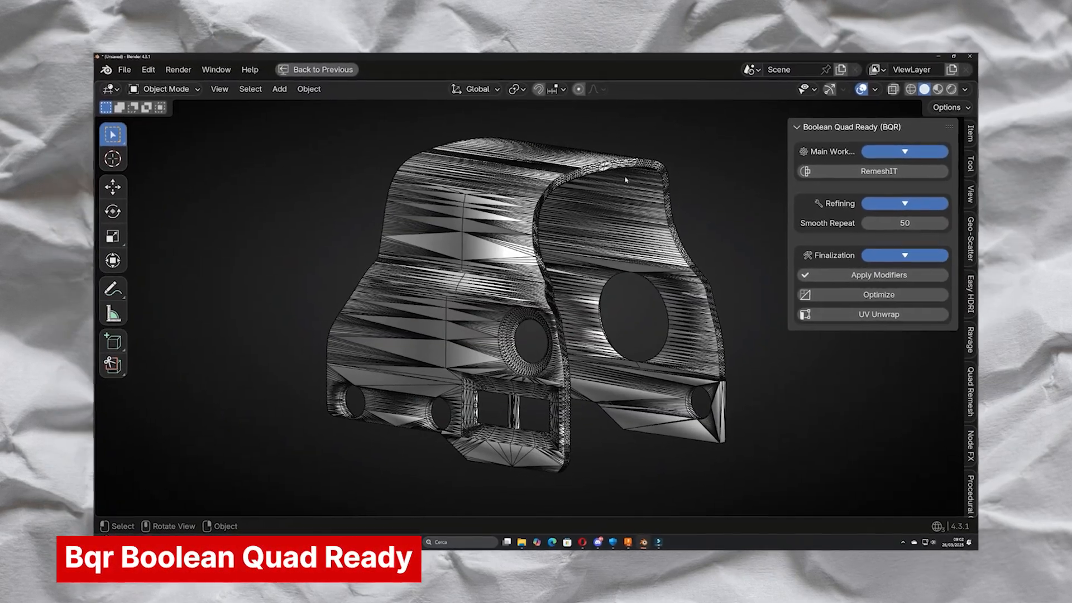
Set Smooth Repeat to 50 and expand the Finalization options in the BQR panel
click(873, 172)
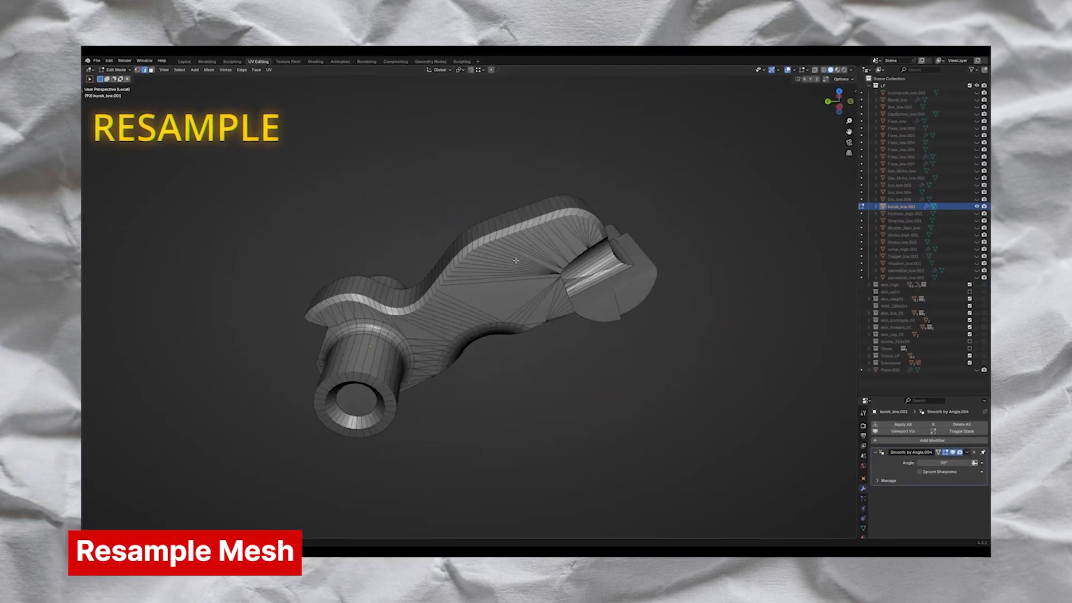
Enter Edit Mode and select the edge loop along the part's curved top for resampling
key(Tab)
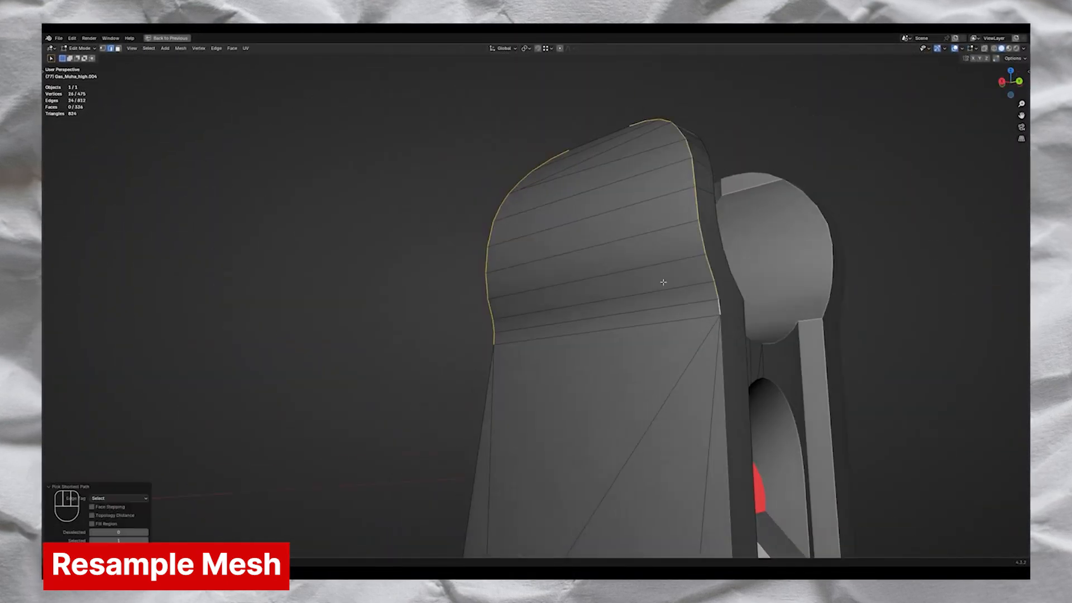
key(shift+ctrl+r)
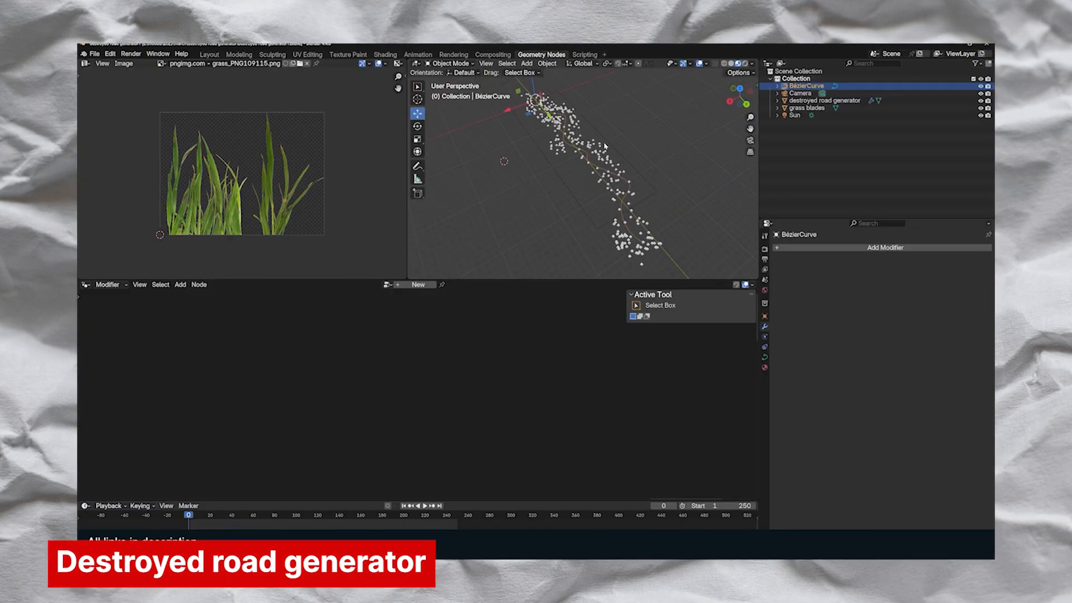
Select the destroyed road generator object and assign the template material to it
click(826, 101)
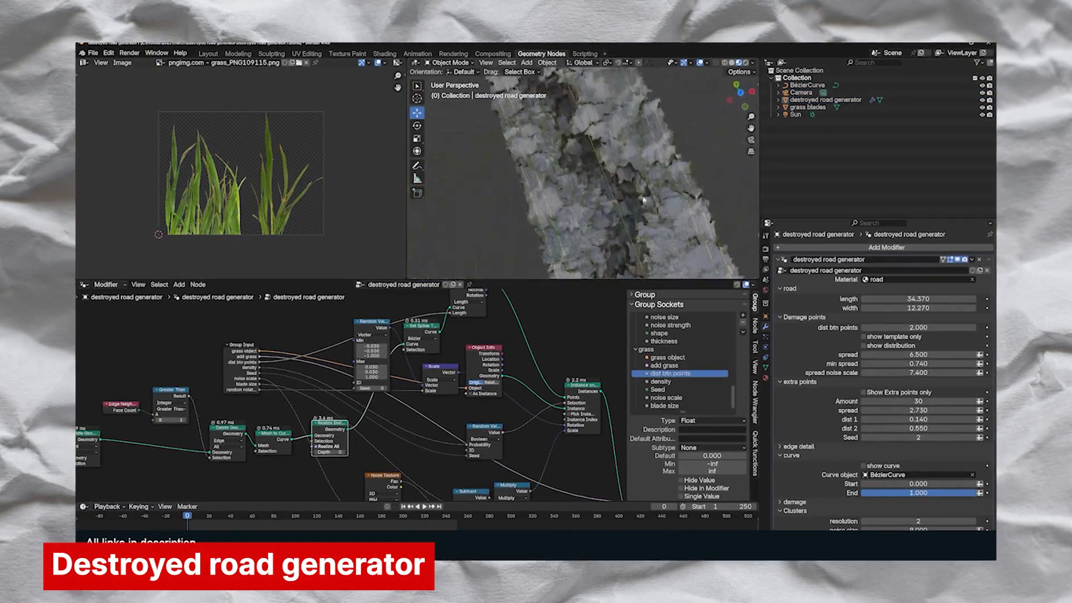
click(914, 279)
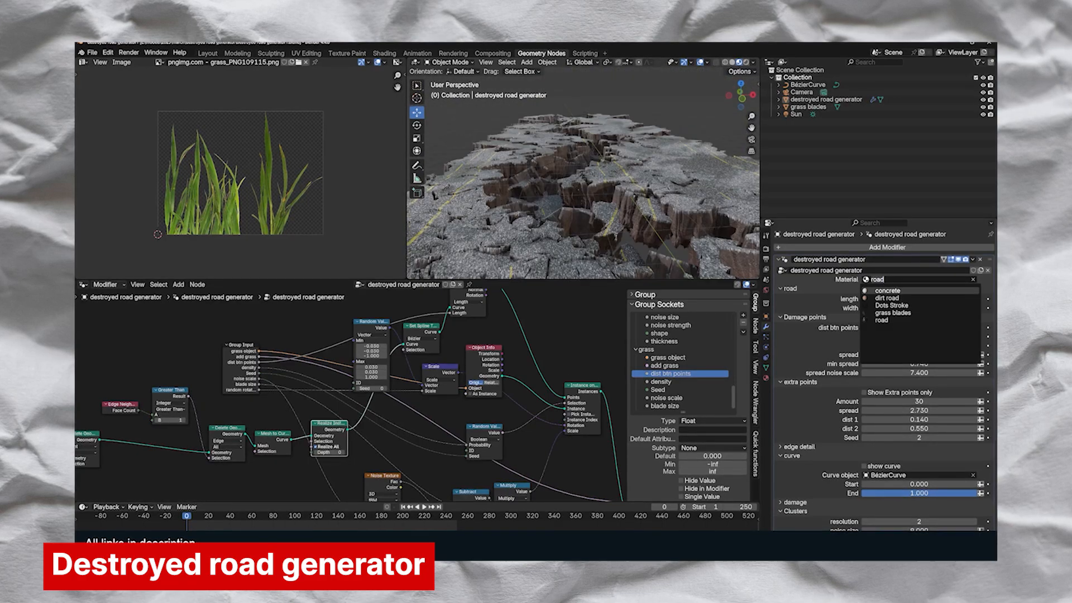
click(886, 297)
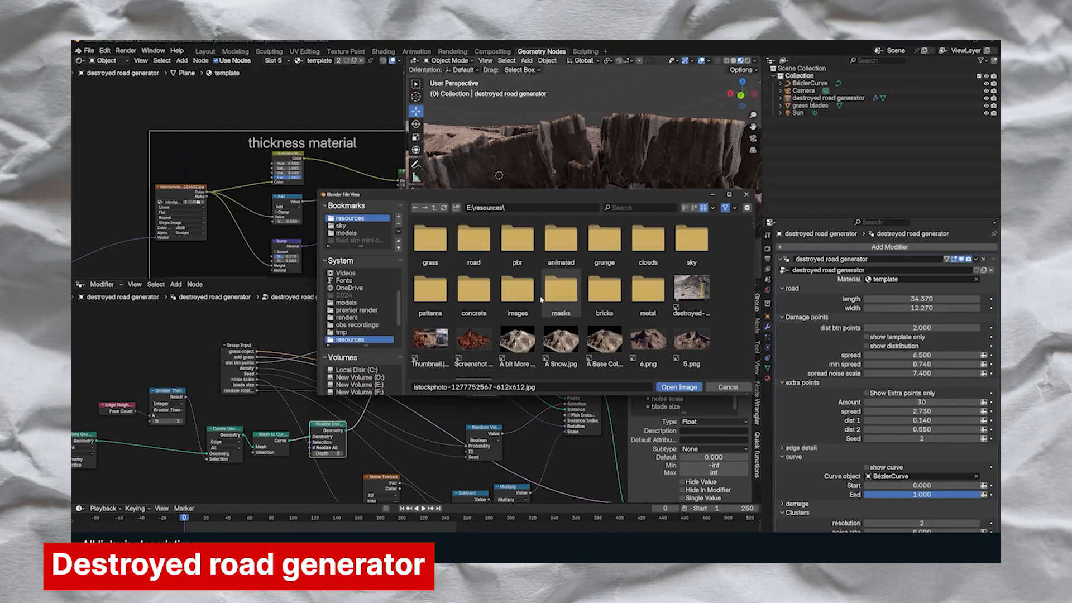
Load the texture image and set Damage Spread 2.0, Damage Depth -1.0, Extra Points 1
click(679, 386)
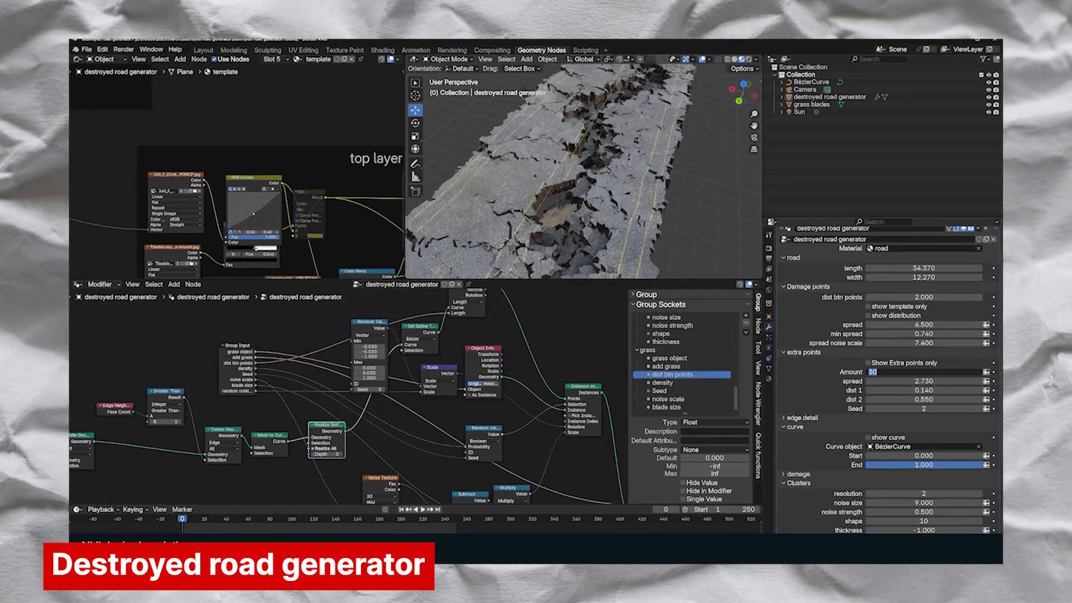
click(869, 361)
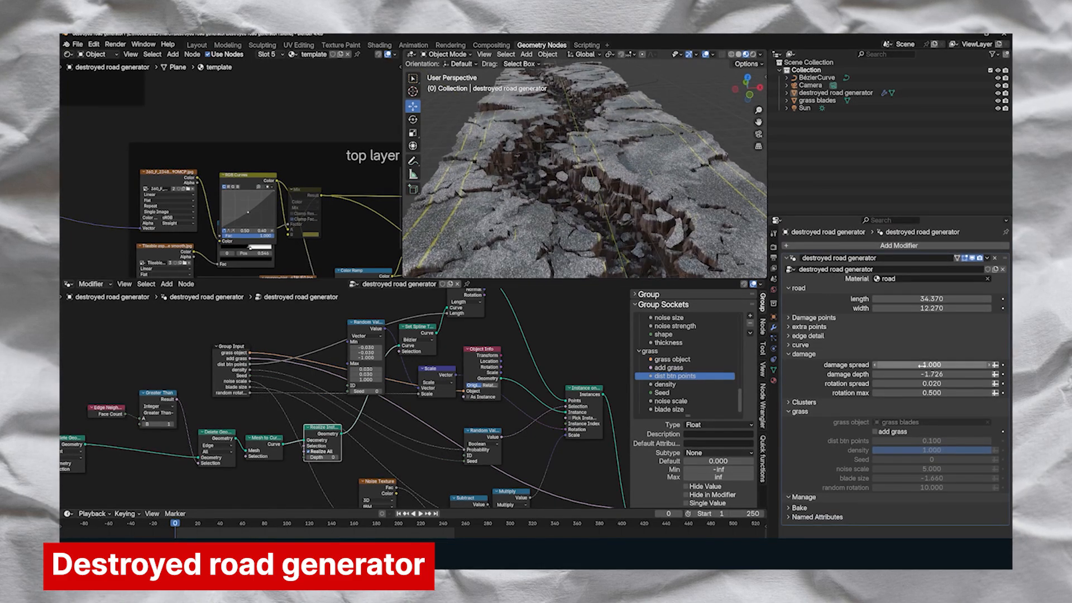
click(791, 291)
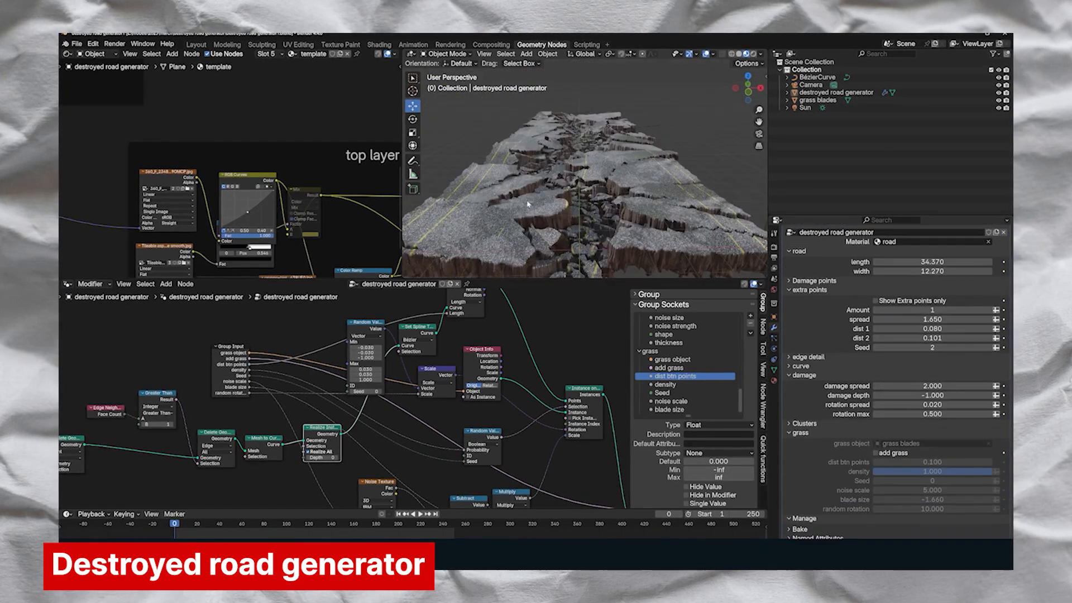